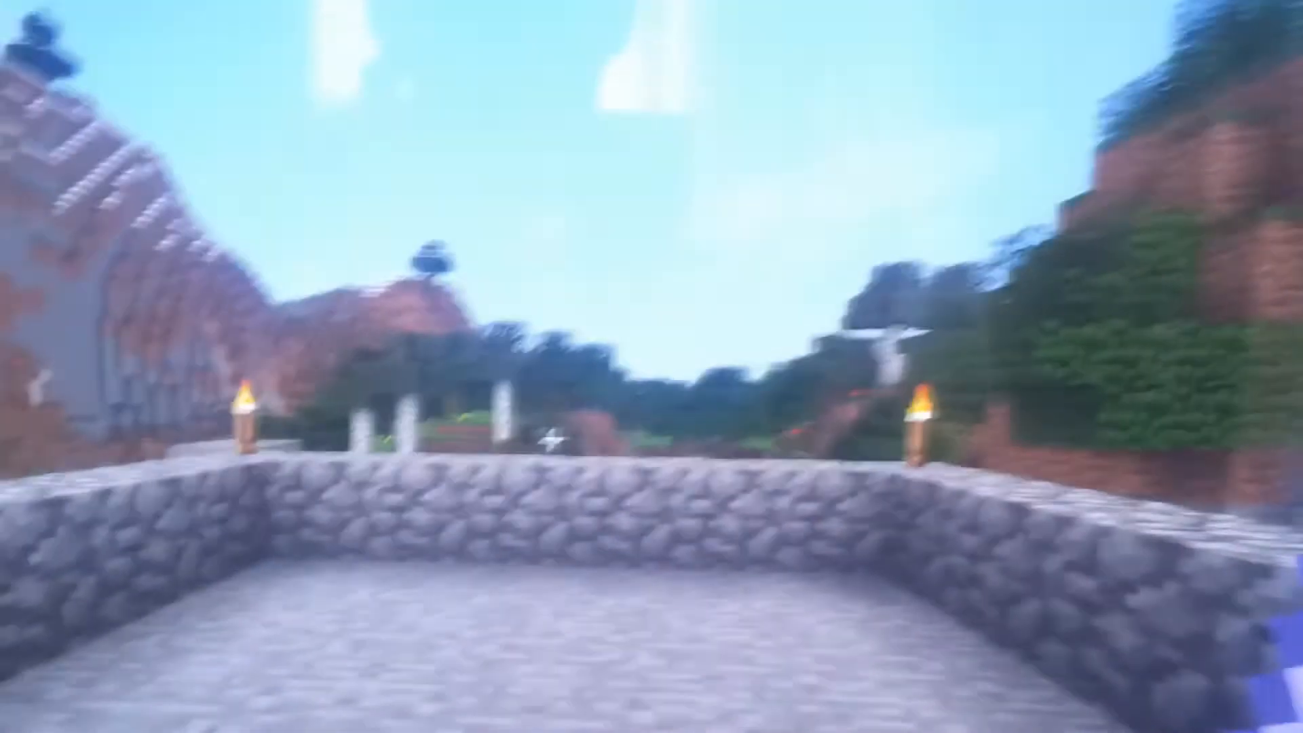
Return to the game and walk onto the torch-lit cobblestone platform overlooking the builds
key(Escape)
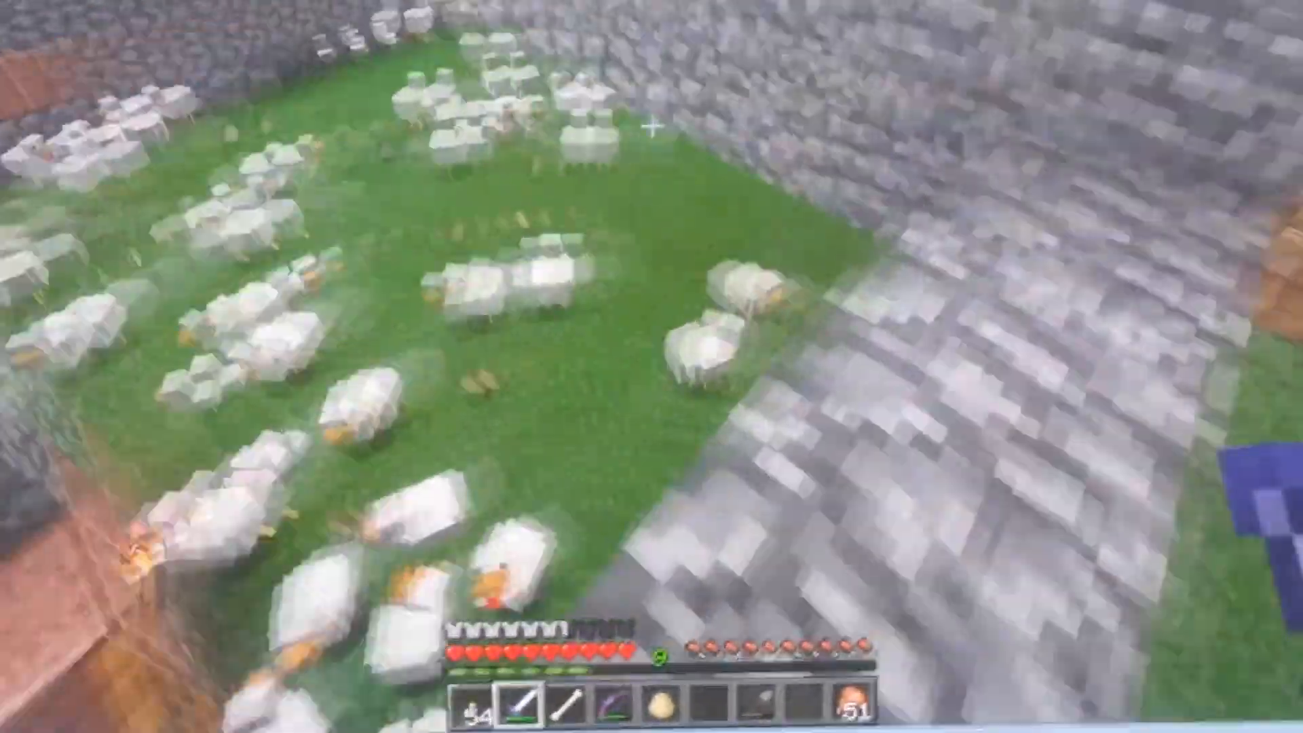
mouse_move(709, 215)
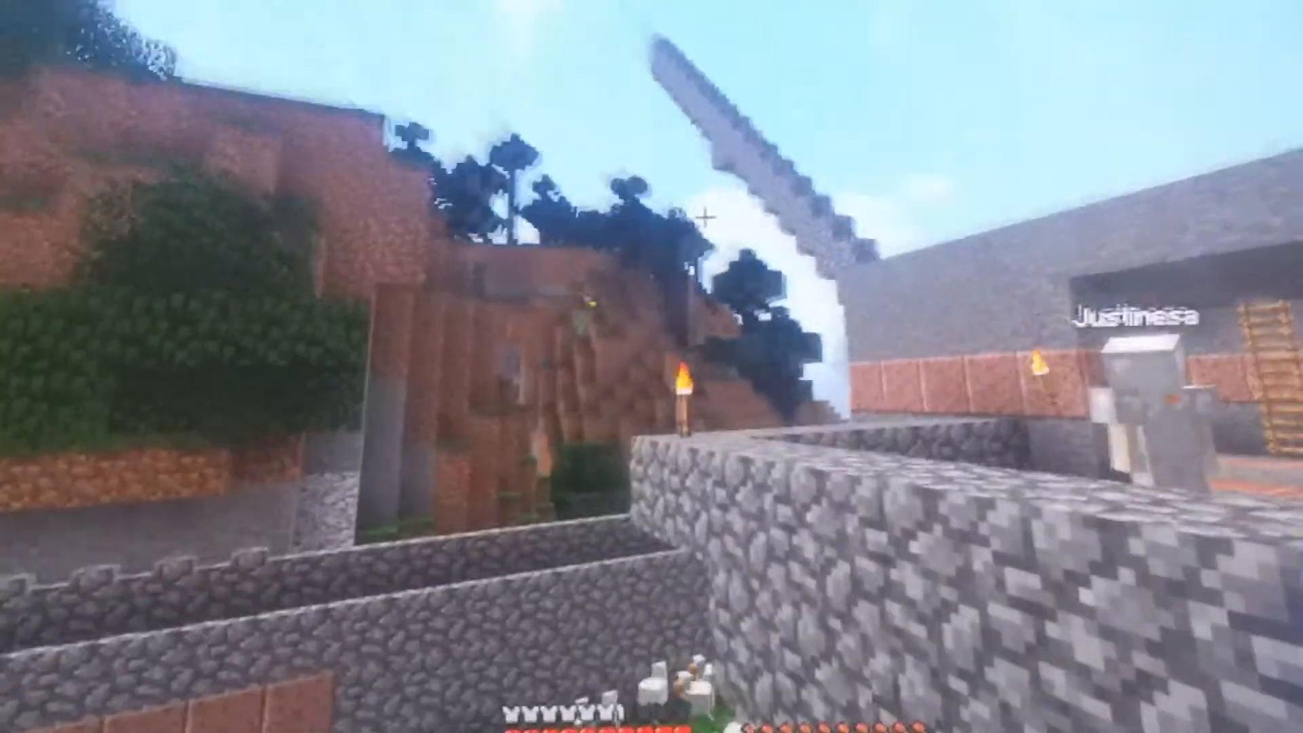